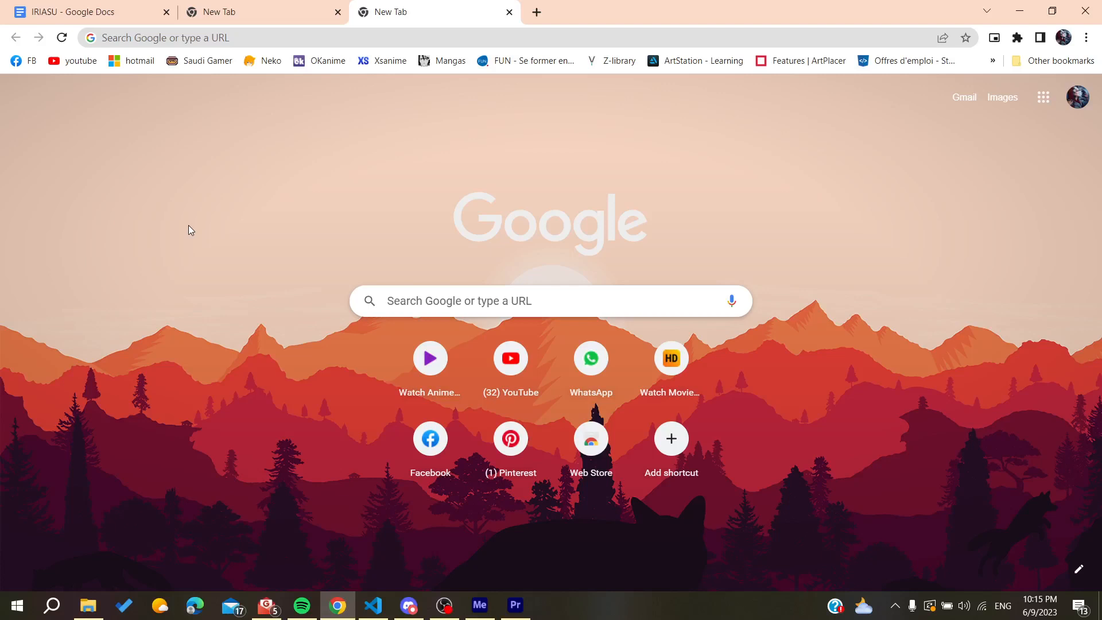
{"action": "mouse_move", "coordinate": [194, 206]}
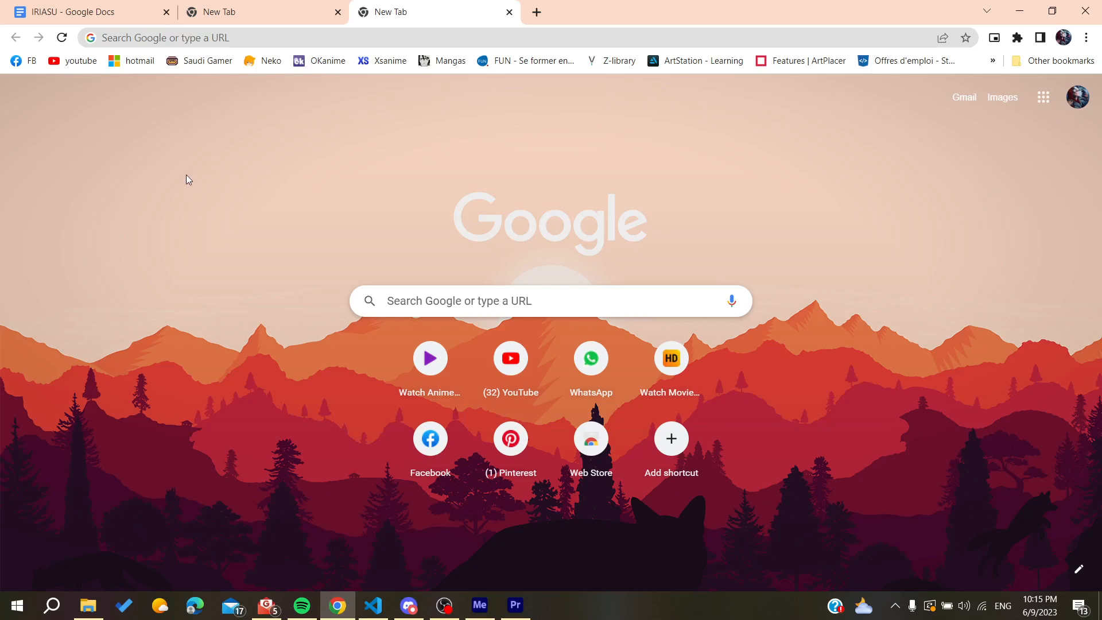
Step: Search Google for 'figma' from the Chrome address bar
{"action": "left_click", "coordinate": [282, 37]}
{"action": "type", "text": "figma"}
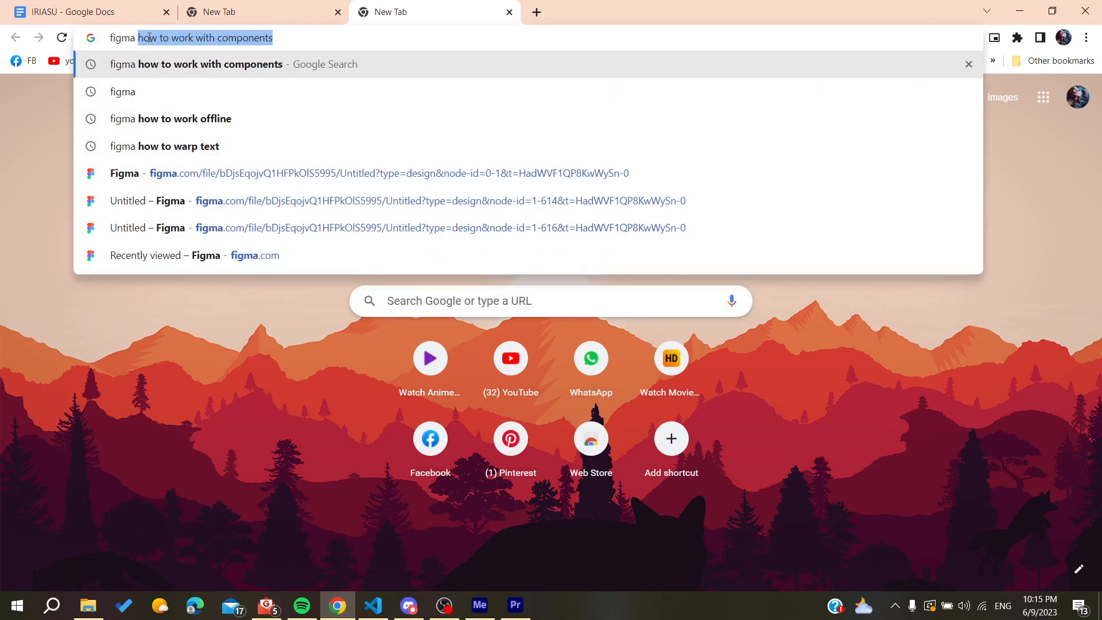
{"action": "left_click", "coordinate": [122, 92]}
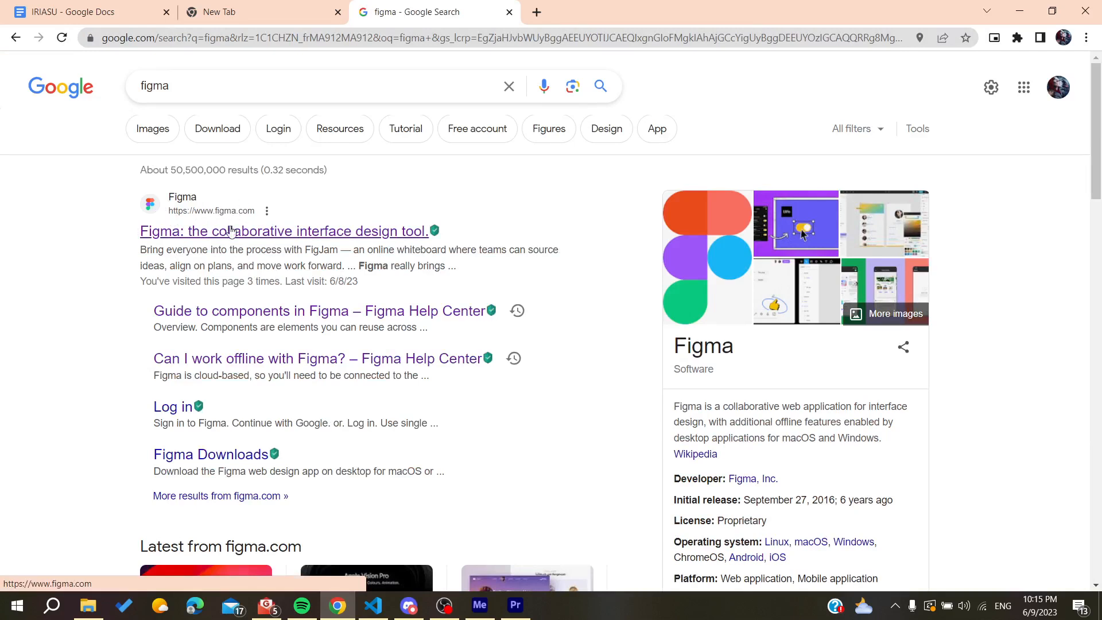
Step: Open figma.com and log in with the Google account to reach Recents
{"action": "left_click", "coordinate": [283, 231]}
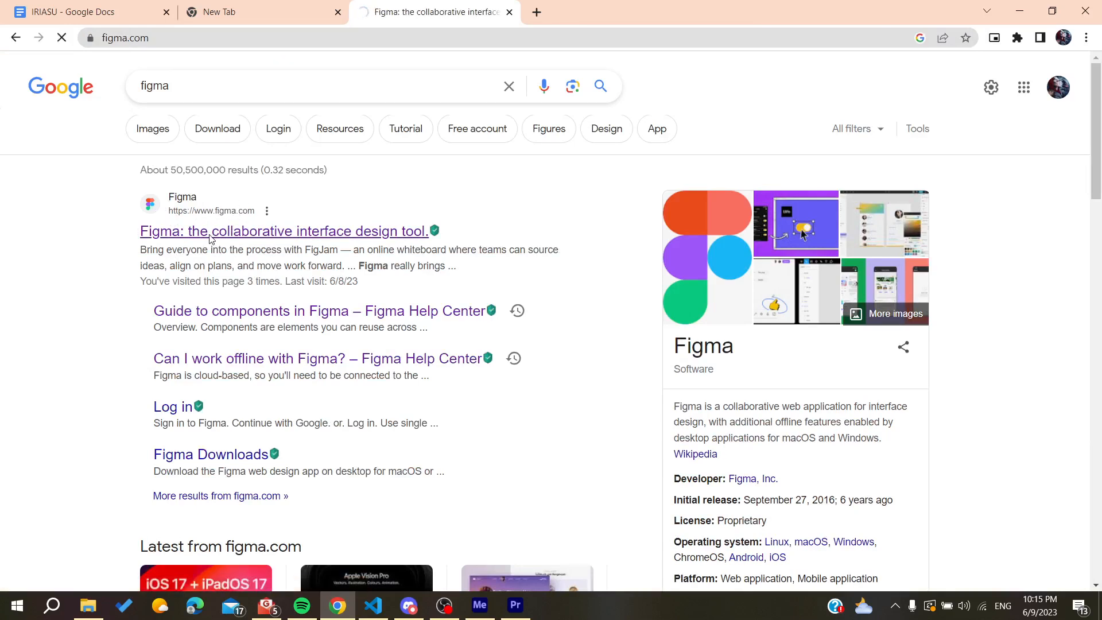
{"action": "left_click", "coordinate": [283, 231]}
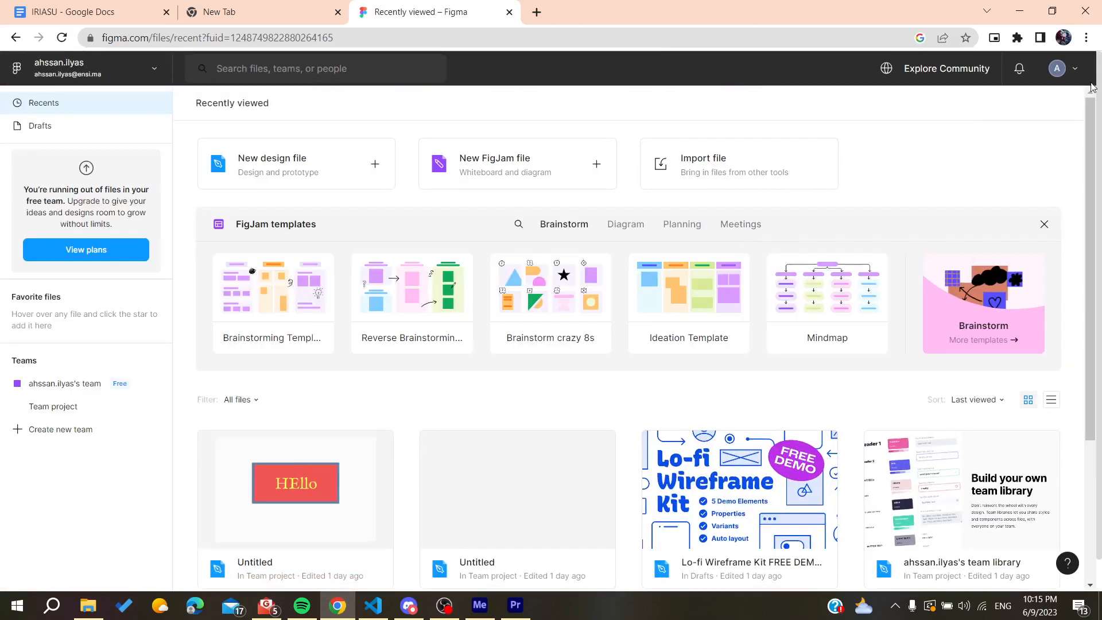
{"action": "left_click", "coordinate": [1057, 69]}
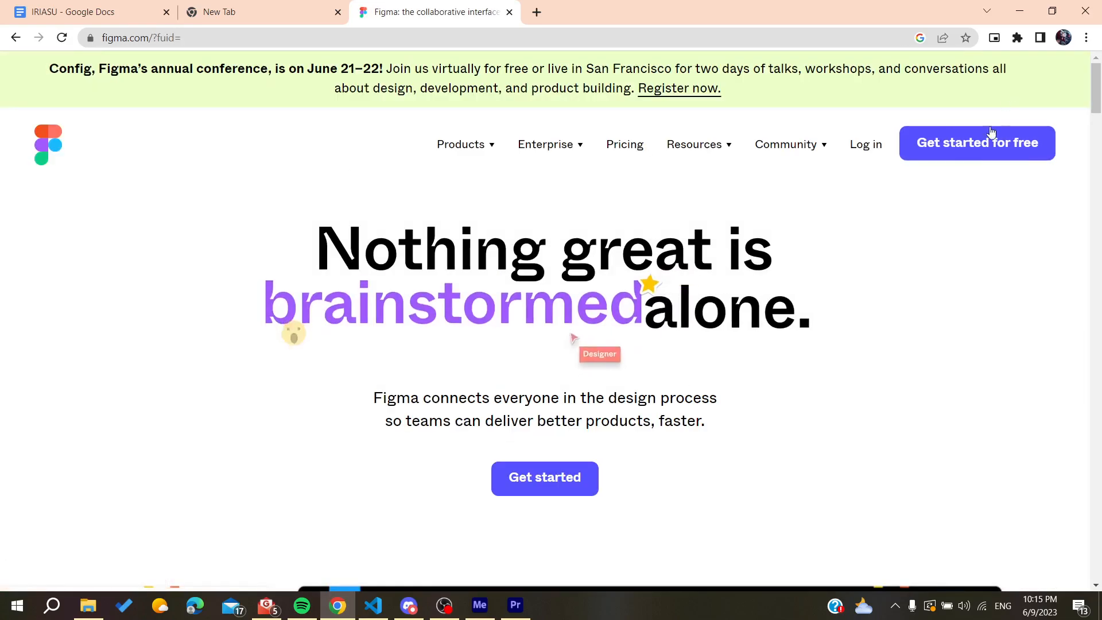
{"action": "left_click", "coordinate": [865, 145]}
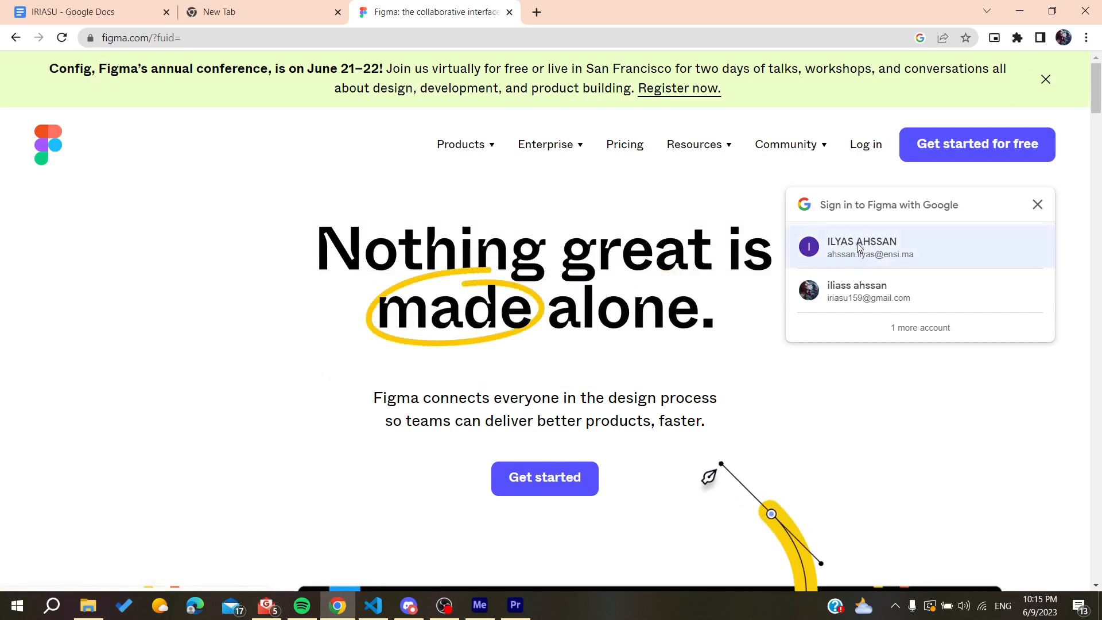
{"action": "left_click", "coordinate": [862, 247]}
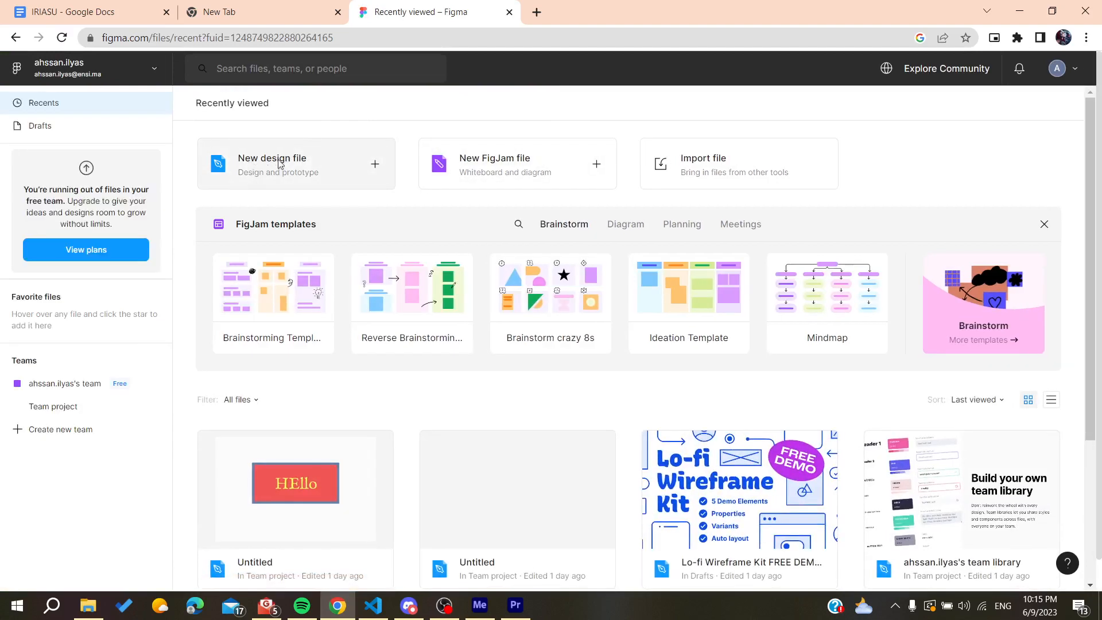
{"action": "mouse_move", "coordinate": [287, 169]}
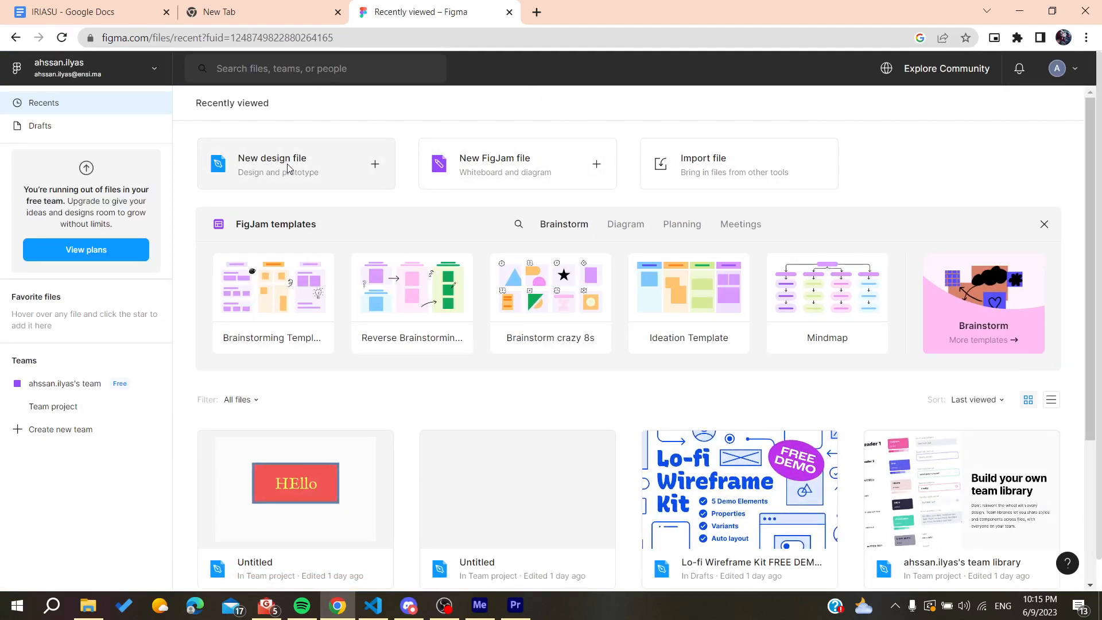
Step: Create a new design file with an iPhone 8 frame
{"action": "left_click", "coordinate": [295, 164]}
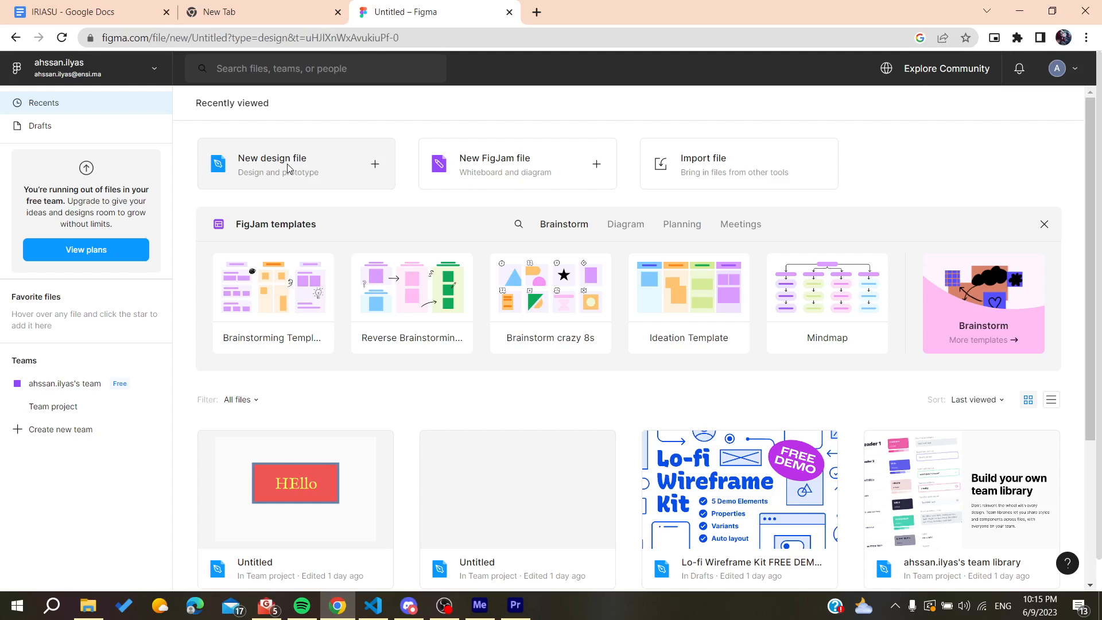
{"action": "left_click", "coordinate": [295, 164]}
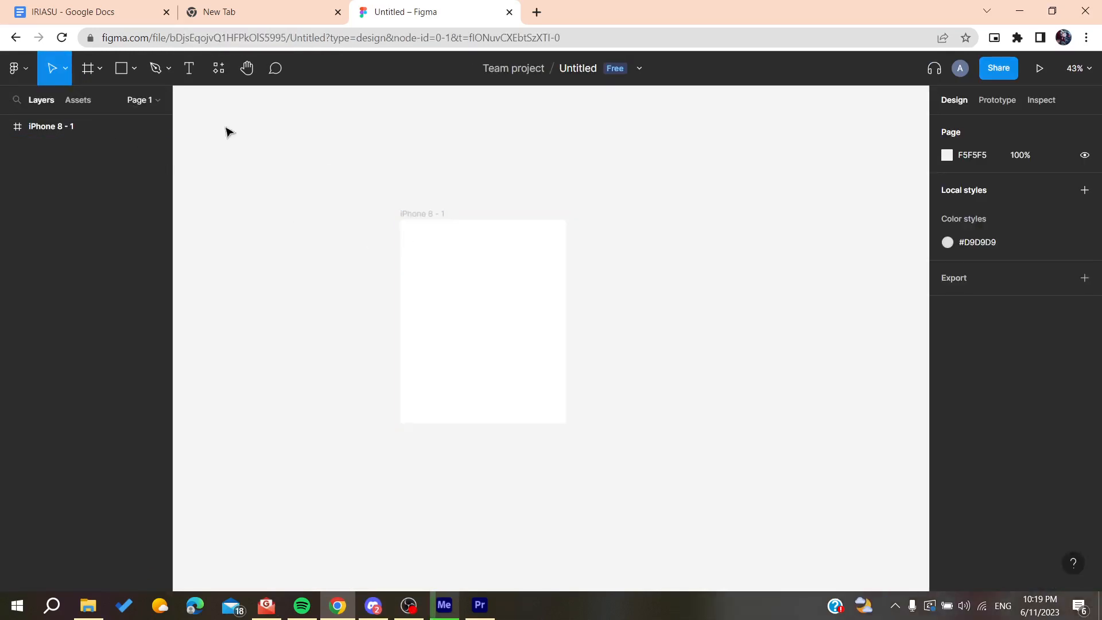
Step: Draw a circle with the Ellipse tool near the top of the iPhone 8 frame and make it red
{"action": "left_click", "coordinate": [135, 68]}
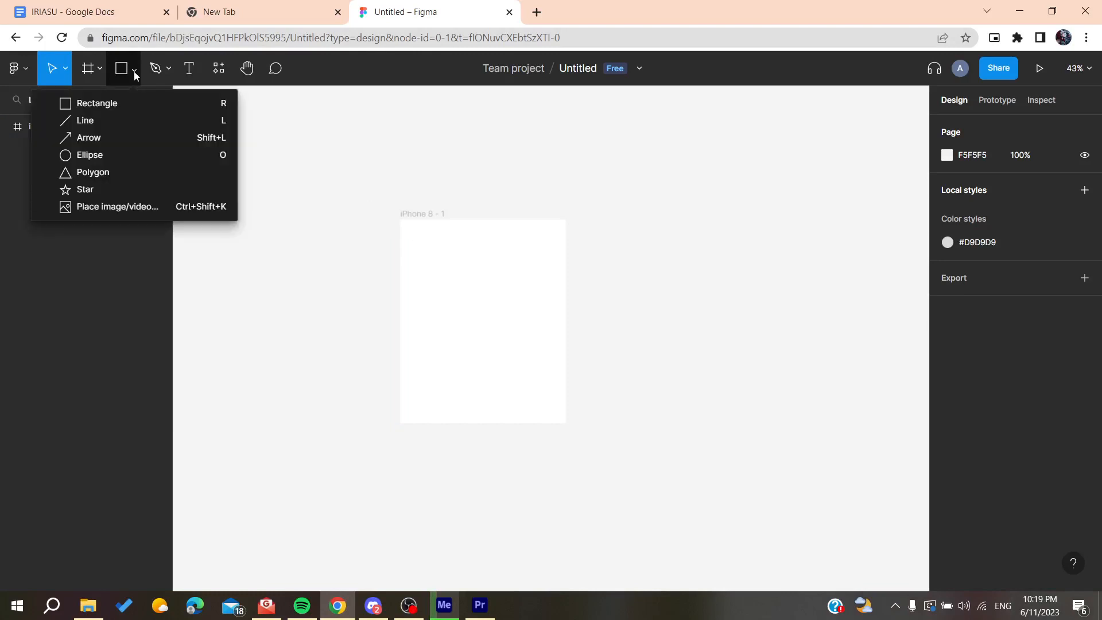
{"action": "left_click", "coordinate": [96, 102]}
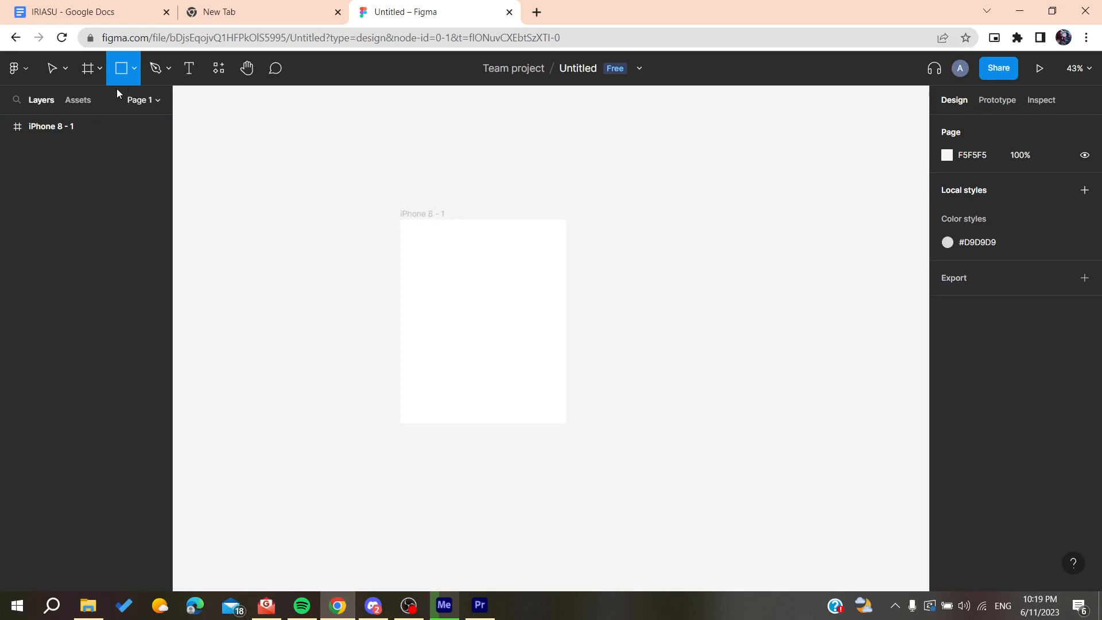
{"action": "left_click", "coordinate": [134, 68]}
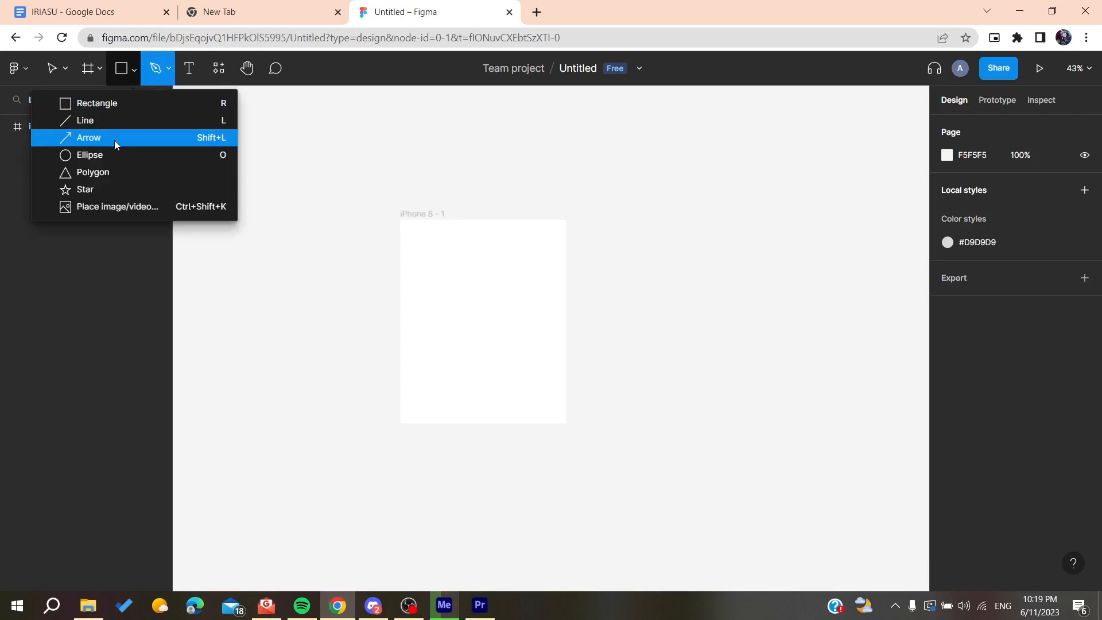
{"action": "left_click", "coordinate": [90, 155]}
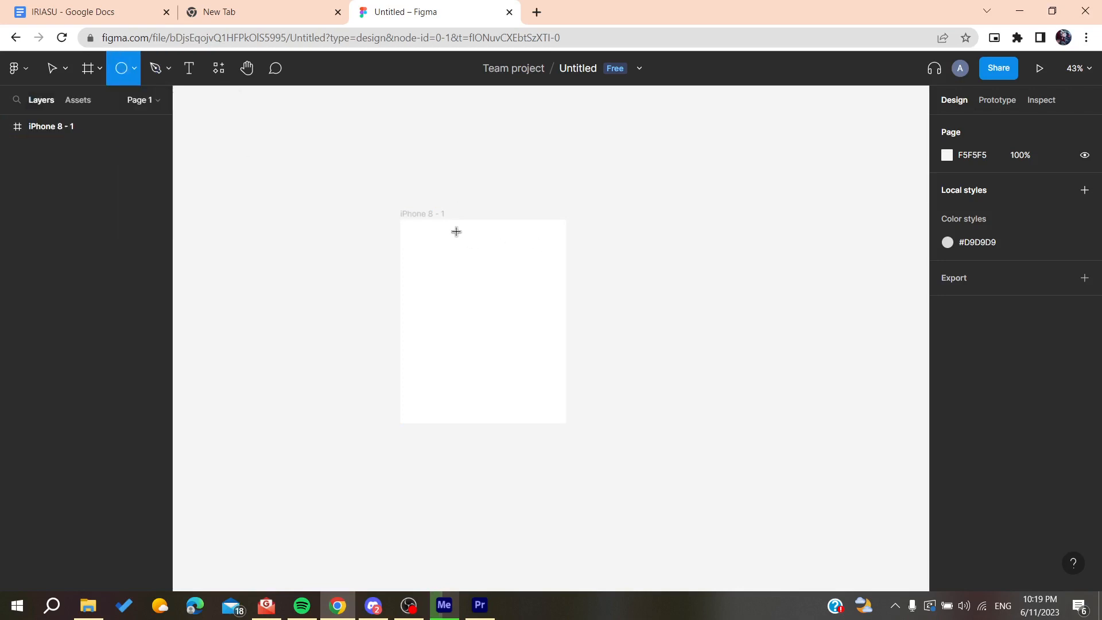
{"action": "left_click_drag", "start_coordinate": [456, 231], "coordinate": [493, 264]}
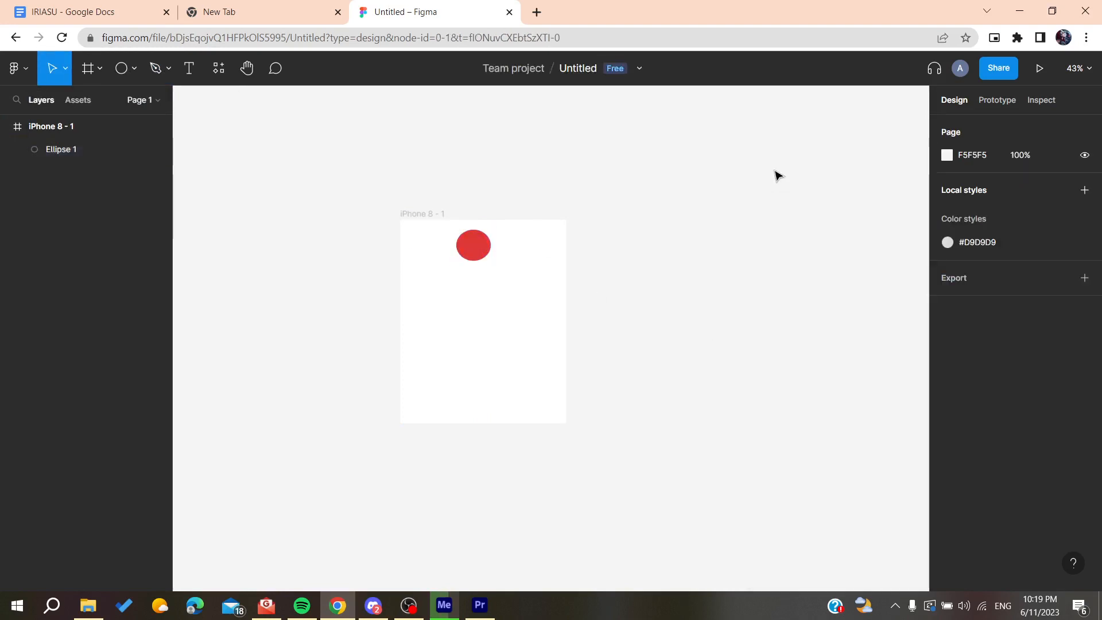
{"action": "left_click", "coordinate": [473, 244]}
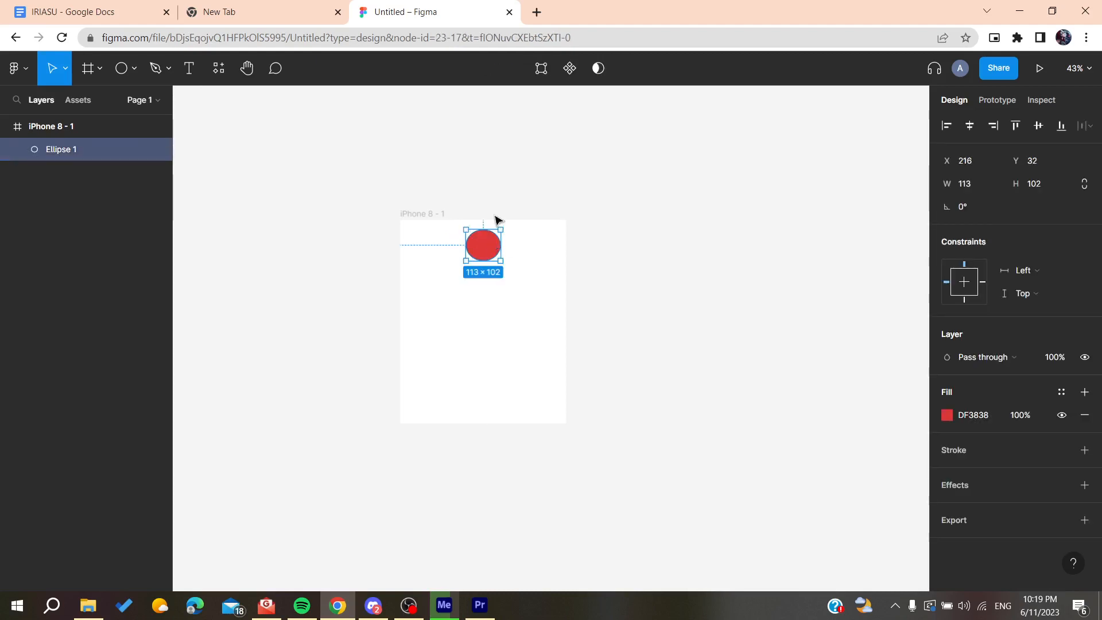
{"action": "left_click", "coordinate": [485, 442]}
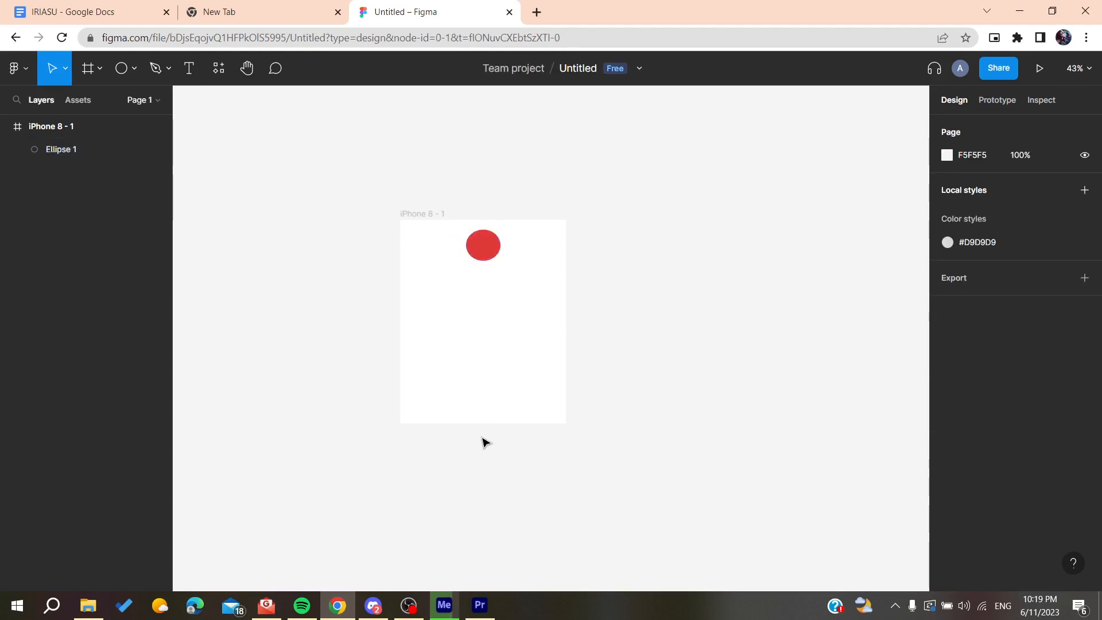
{"action": "left_click", "coordinate": [483, 244]}
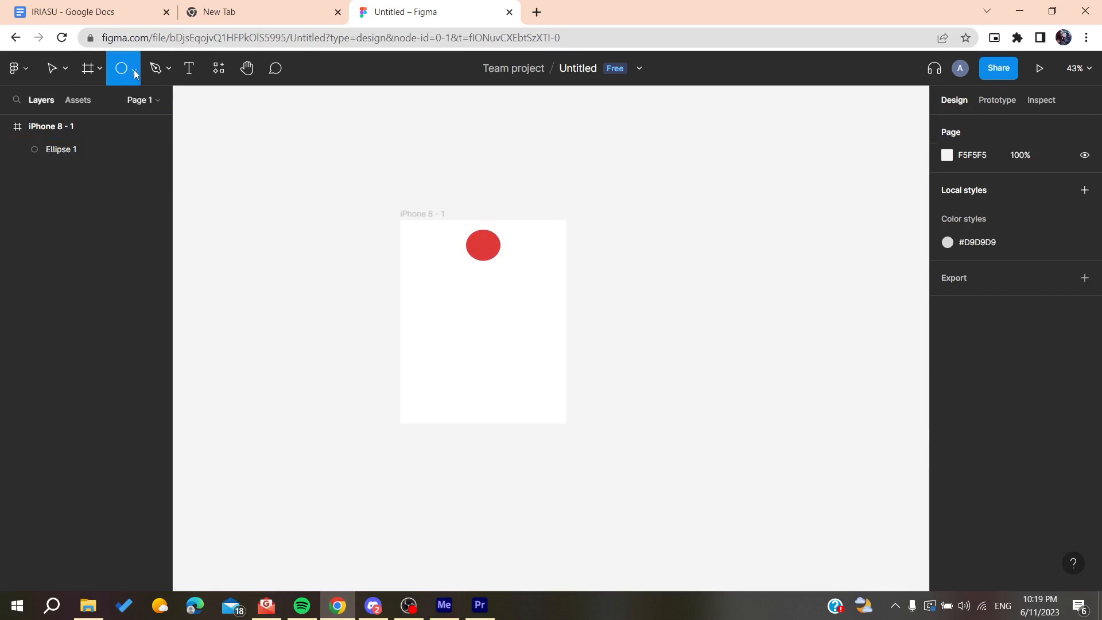
{"action": "mouse_move", "coordinate": [134, 77]}
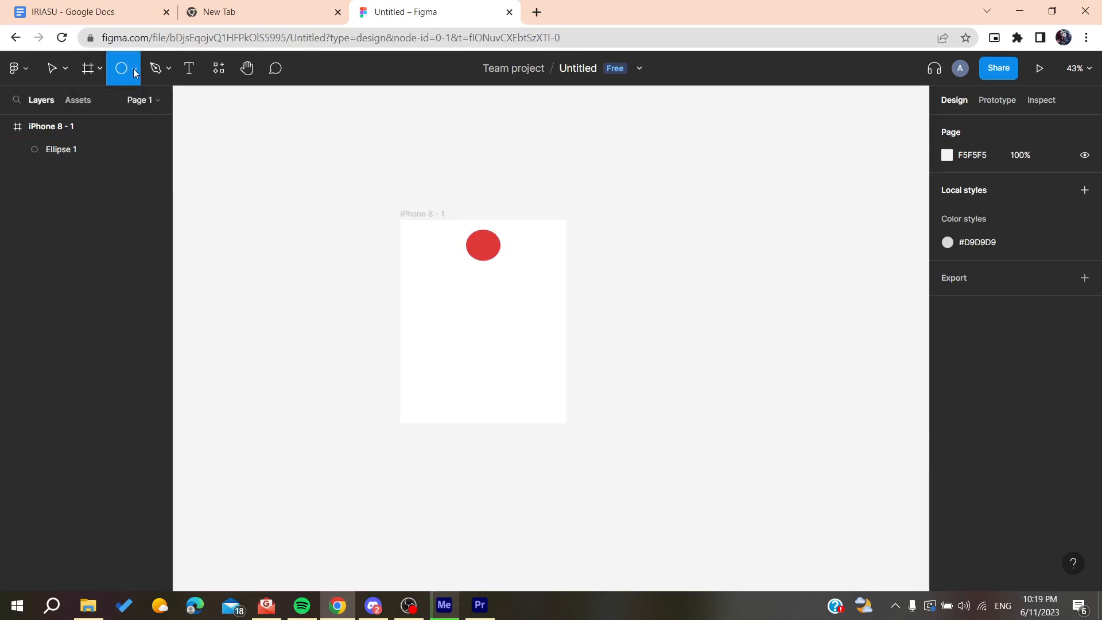
Step: Draw a grey rectangle below the circle, select iPhone 8 - 1 and show prototype settings
{"action": "left_click", "coordinate": [122, 68]}
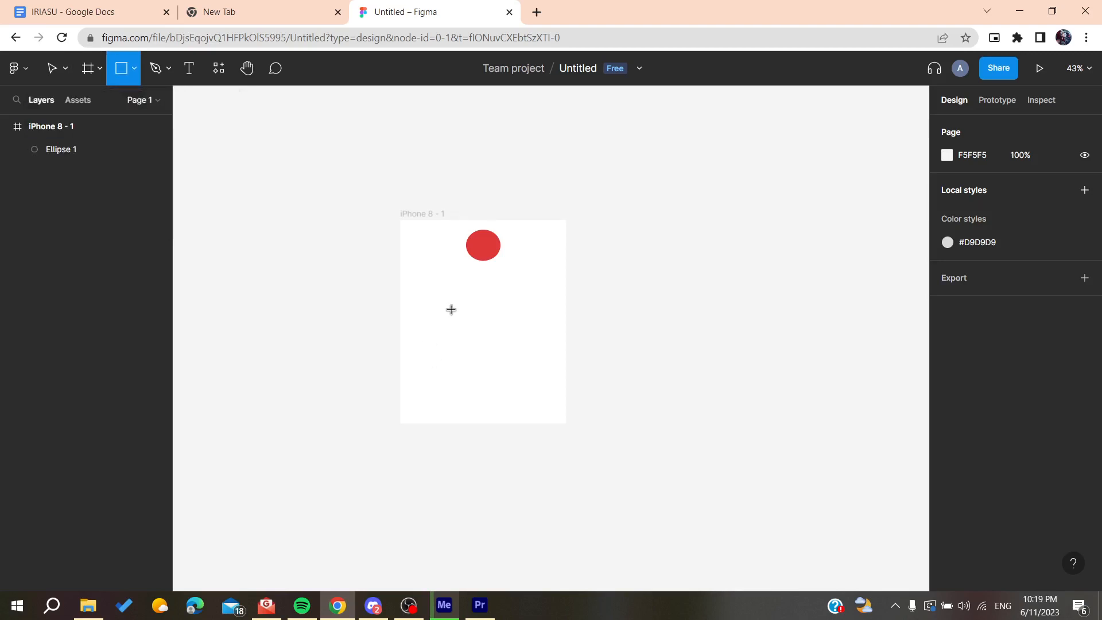
{"action": "left_click_drag", "start_coordinate": [464, 304], "coordinate": [514, 339]}
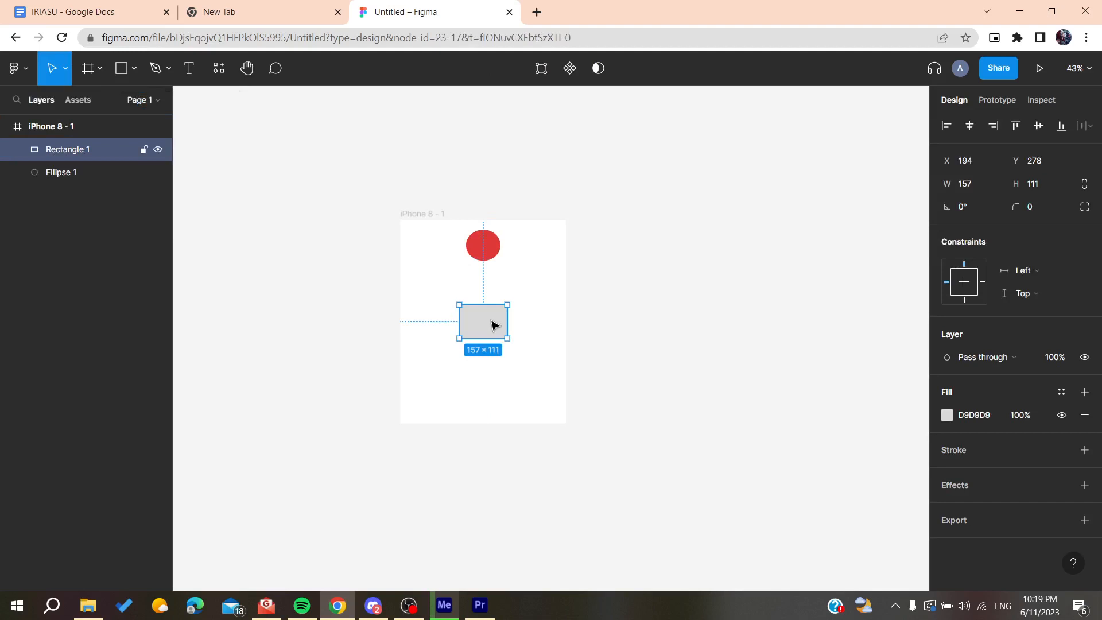
{"action": "left_click", "coordinate": [204, 243]}
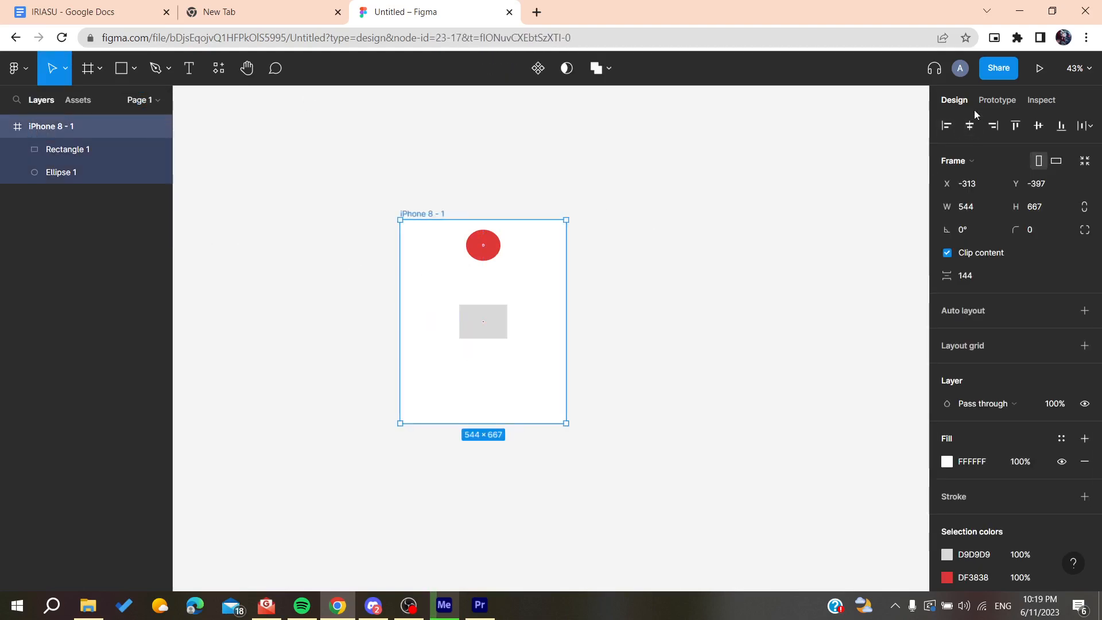
{"action": "left_click", "coordinate": [997, 100]}
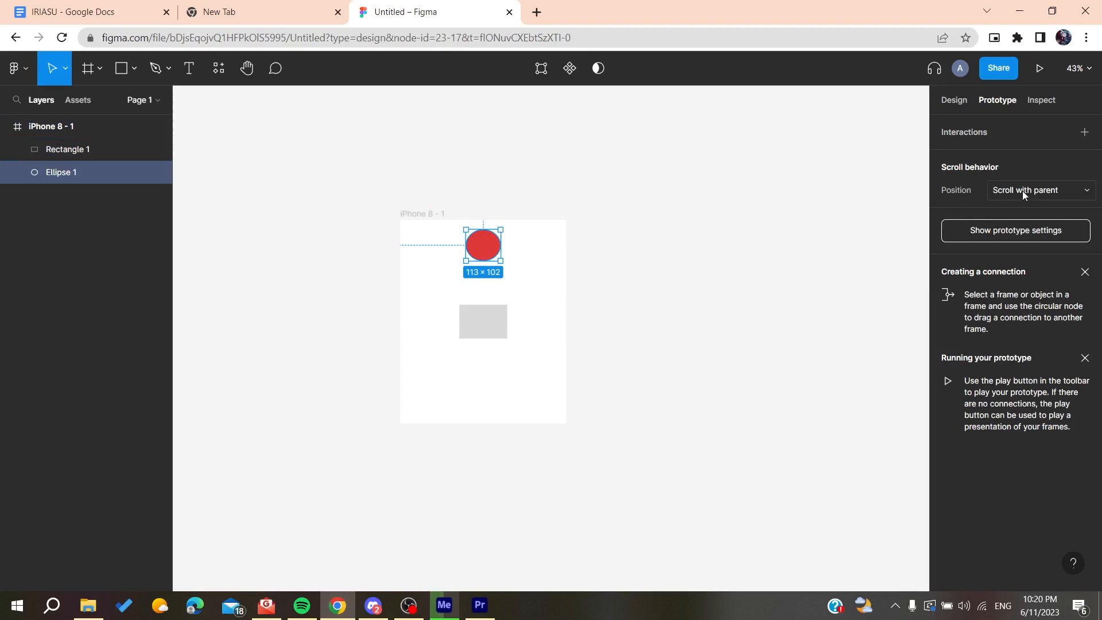
Step: Convert Rectangle 1 into a frame named Frame 1
{"action": "left_click", "coordinate": [1039, 190]}
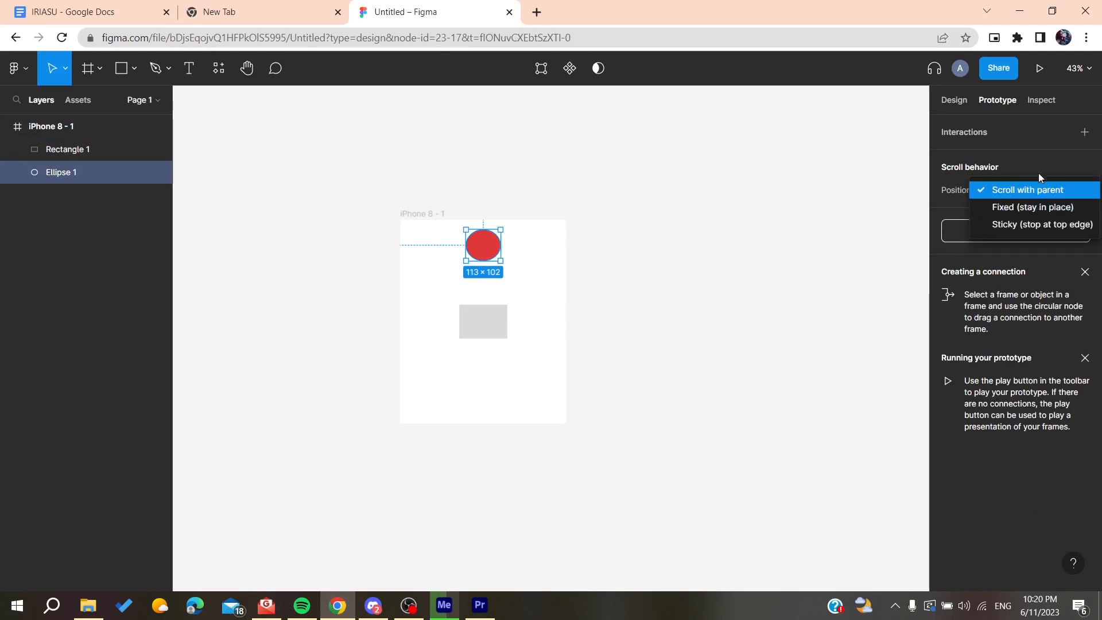
{"action": "left_click", "coordinate": [1027, 190]}
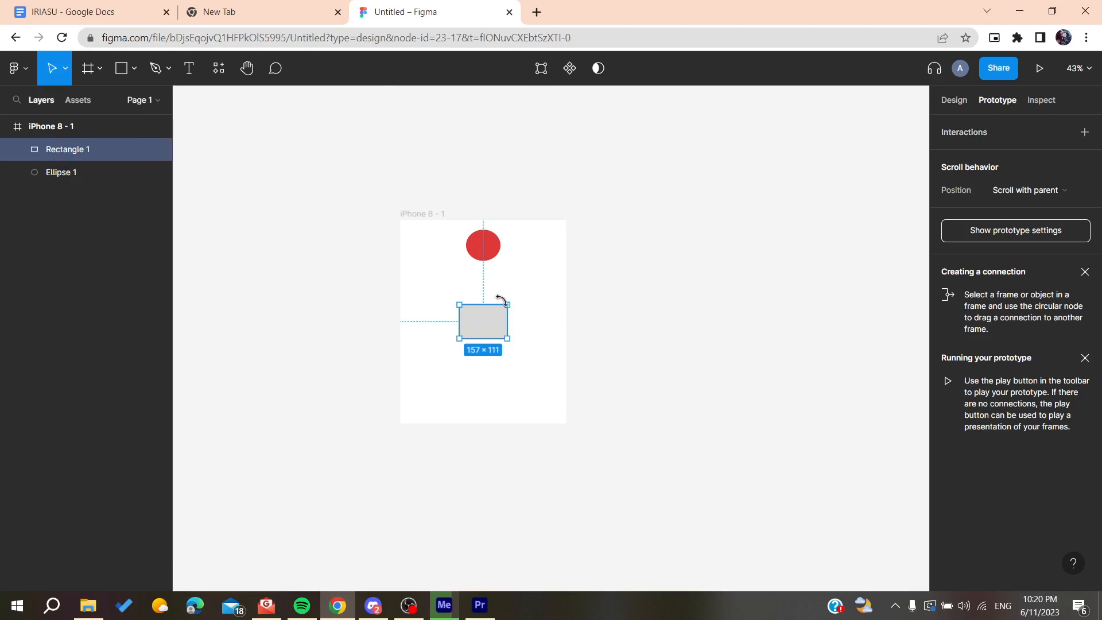
{"action": "left_click", "coordinate": [1029, 190]}
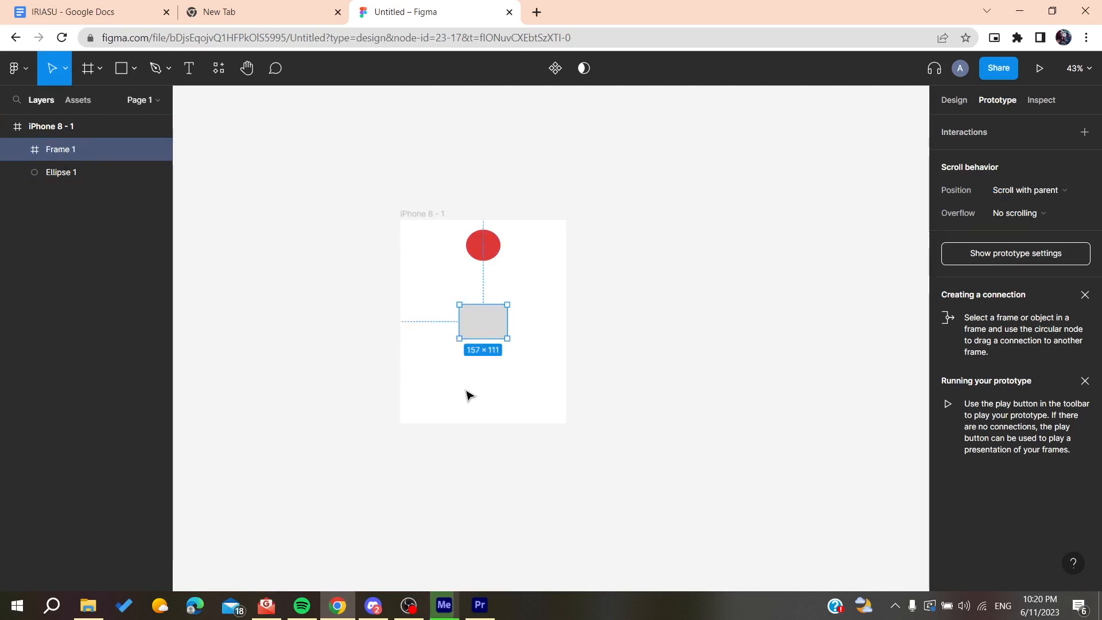
Step: Stretch Frame 1 to 792 px, set iPhone 8 - 1 overflow to Vertical, and present
{"action": "left_click_drag", "start_coordinate": [483, 341], "coordinate": [483, 527]}
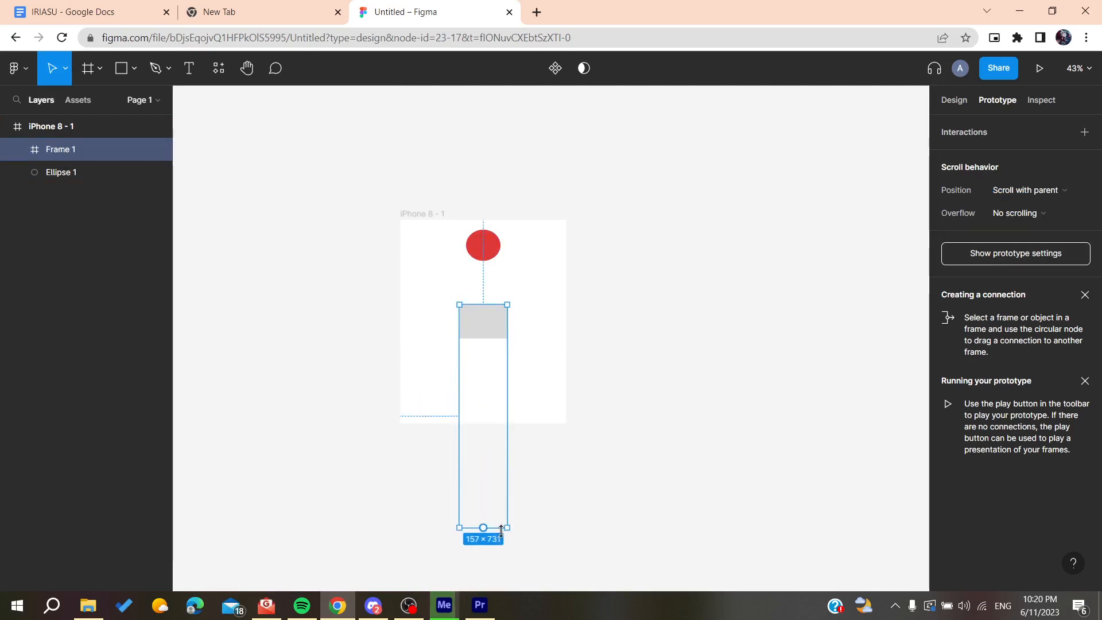
{"action": "left_click_drag", "start_coordinate": [483, 528], "coordinate": [483, 546]}
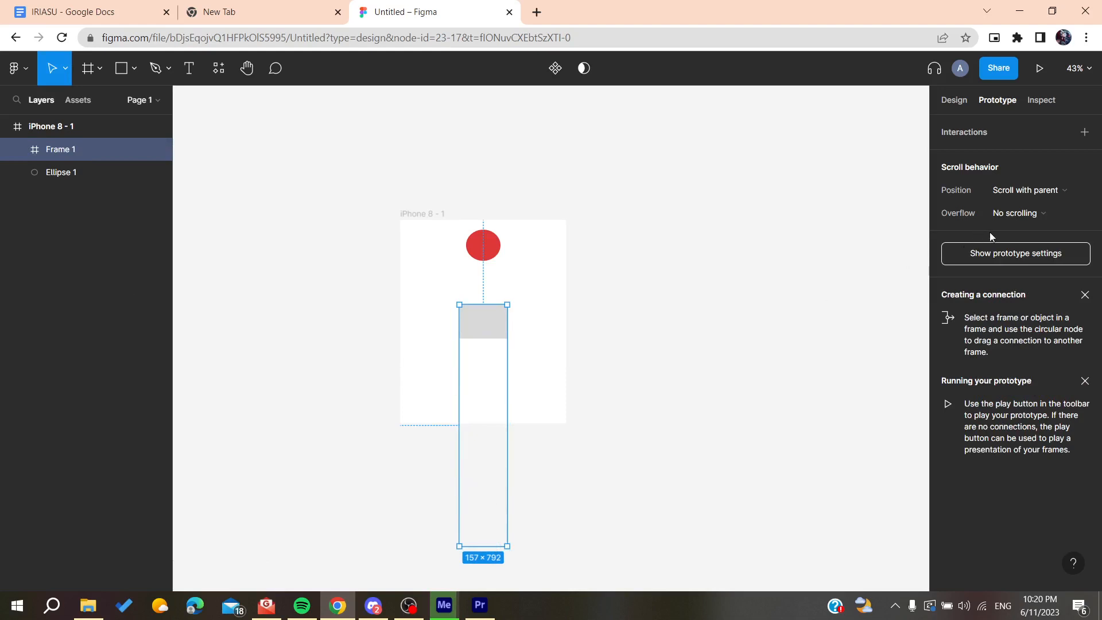
{"action": "left_click", "coordinate": [1019, 213]}
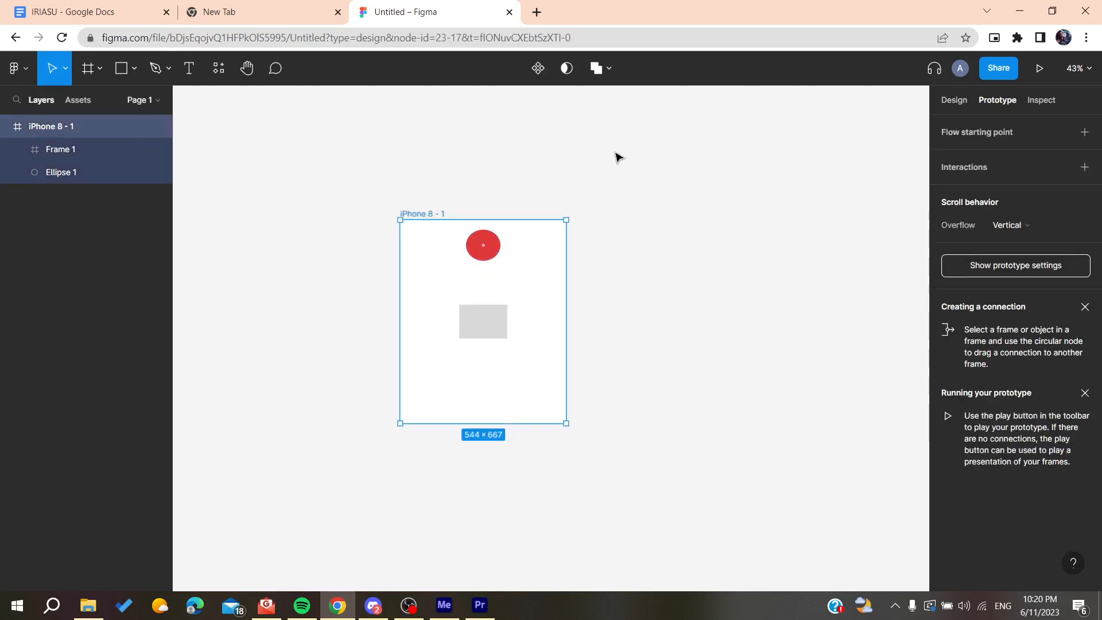
{"action": "left_click", "coordinate": [1040, 68]}
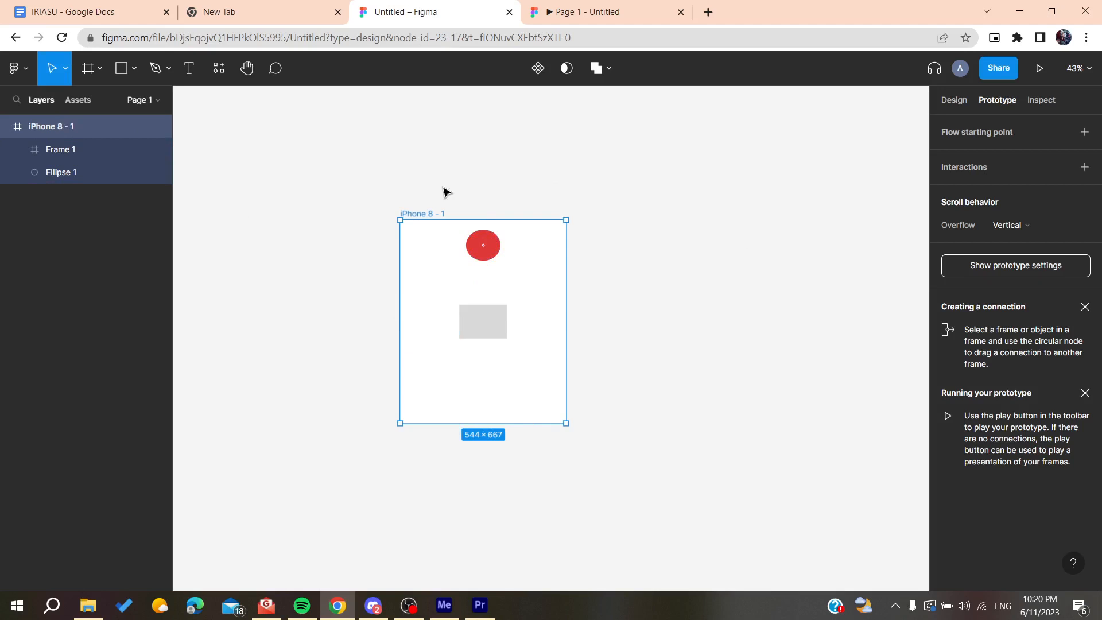
Step: Add an iPhone 8 - 2 frame holding Ellipse 1 and Frame 1
{"action": "left_click", "coordinate": [87, 69]}
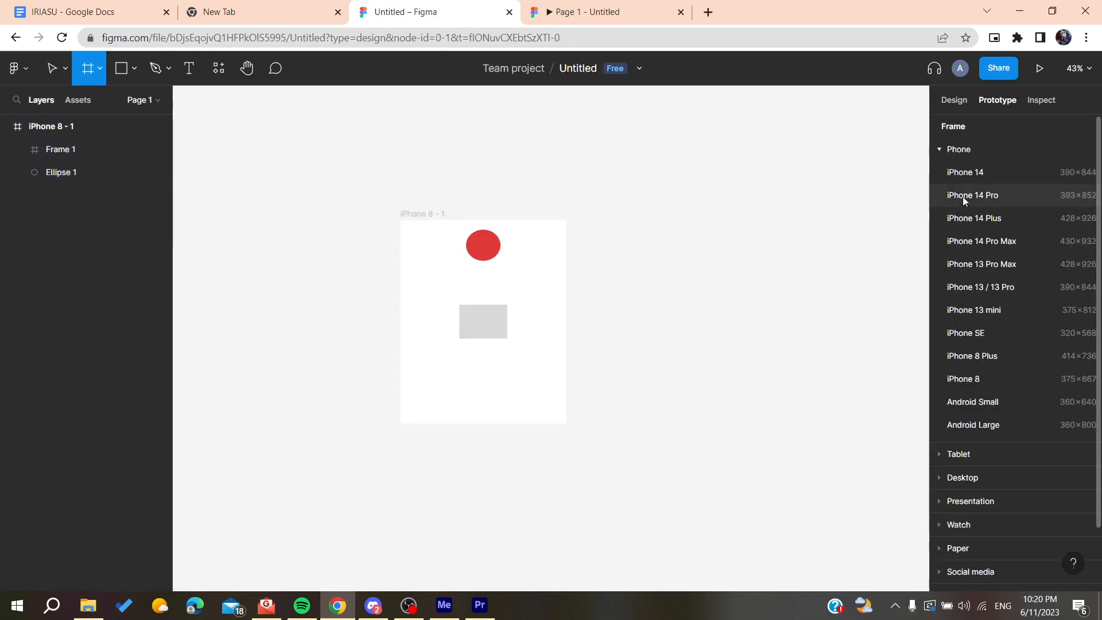
{"action": "left_click", "coordinate": [964, 379]}
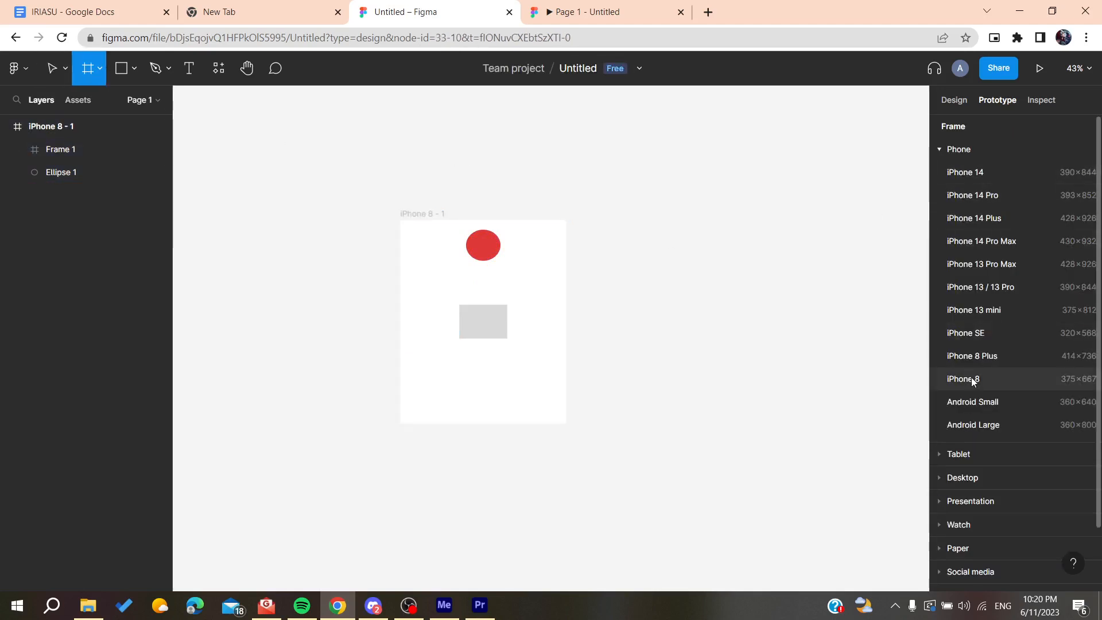
{"action": "left_click", "coordinate": [964, 379]}
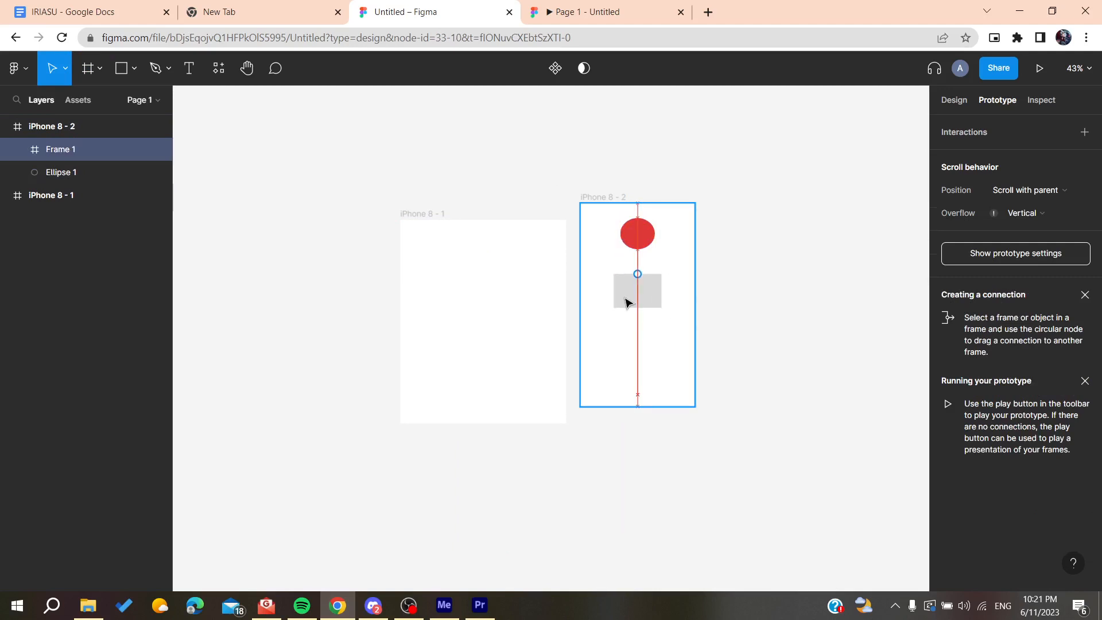
Step: Set iPhone 8 - 2 overflow to Vertical and open the ellipse's Position options for Fixed
{"action": "left_click", "coordinate": [51, 195]}
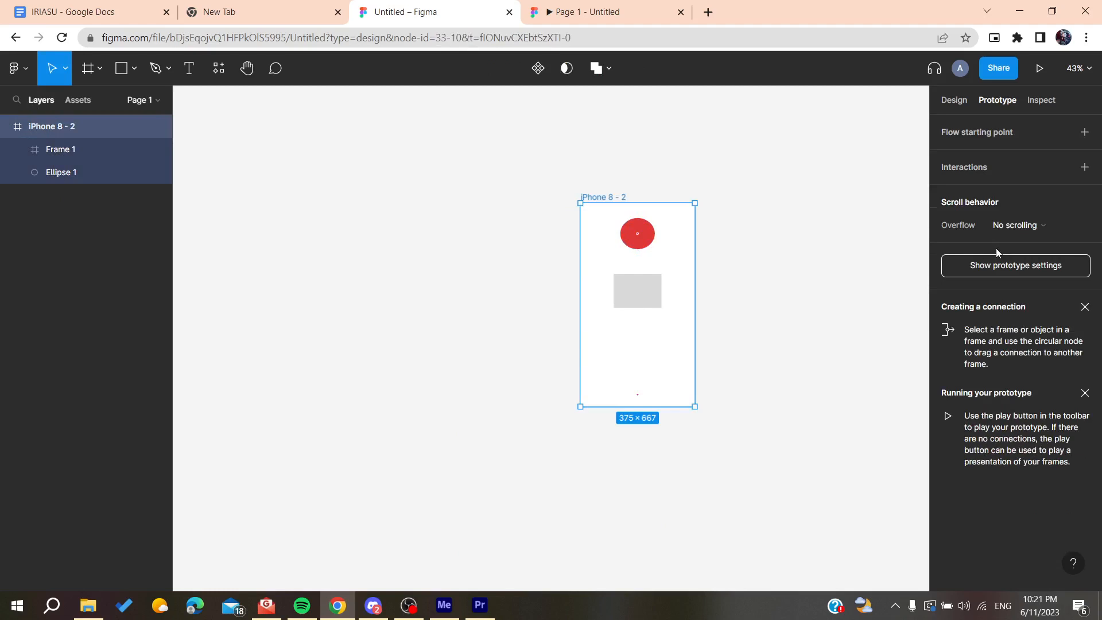
{"action": "left_click", "coordinate": [1019, 225]}
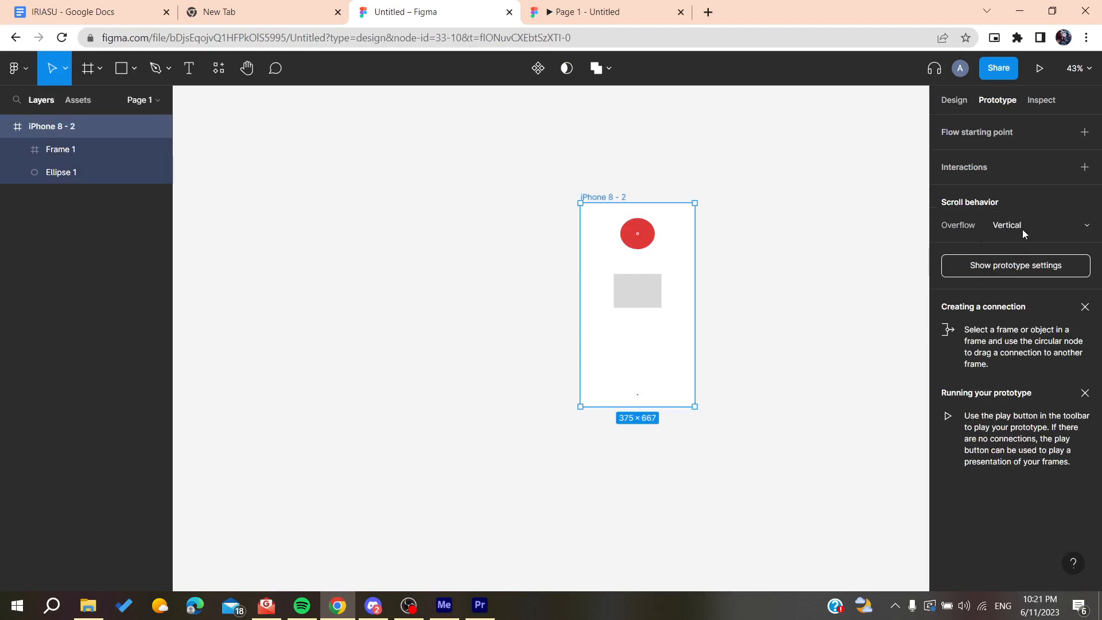
{"action": "left_click", "coordinate": [1039, 69]}
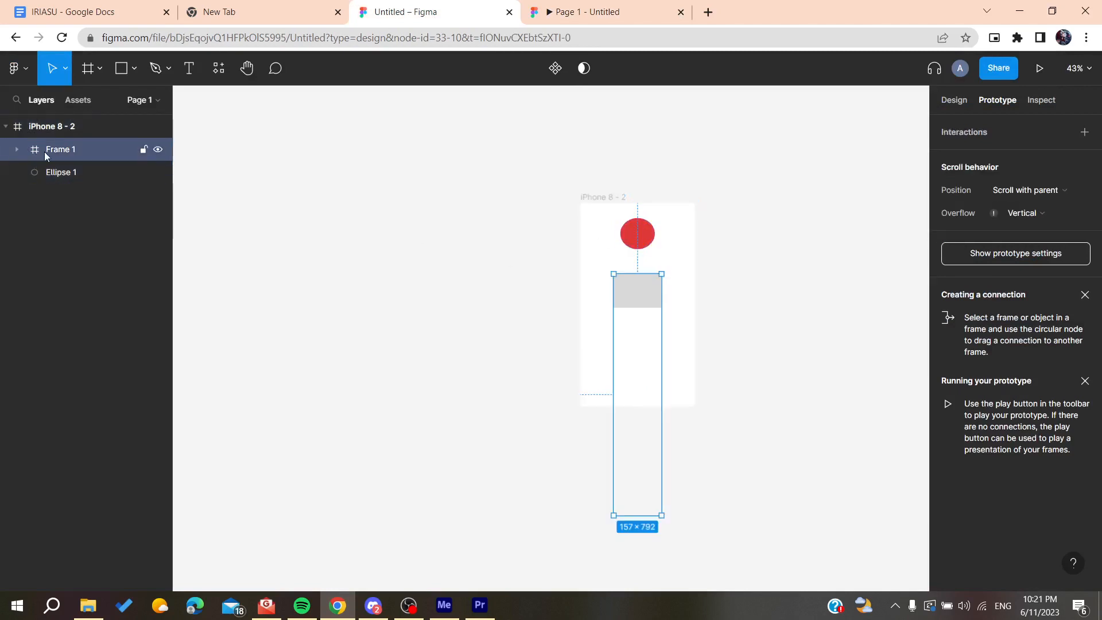
{"action": "left_click", "coordinate": [1028, 190]}
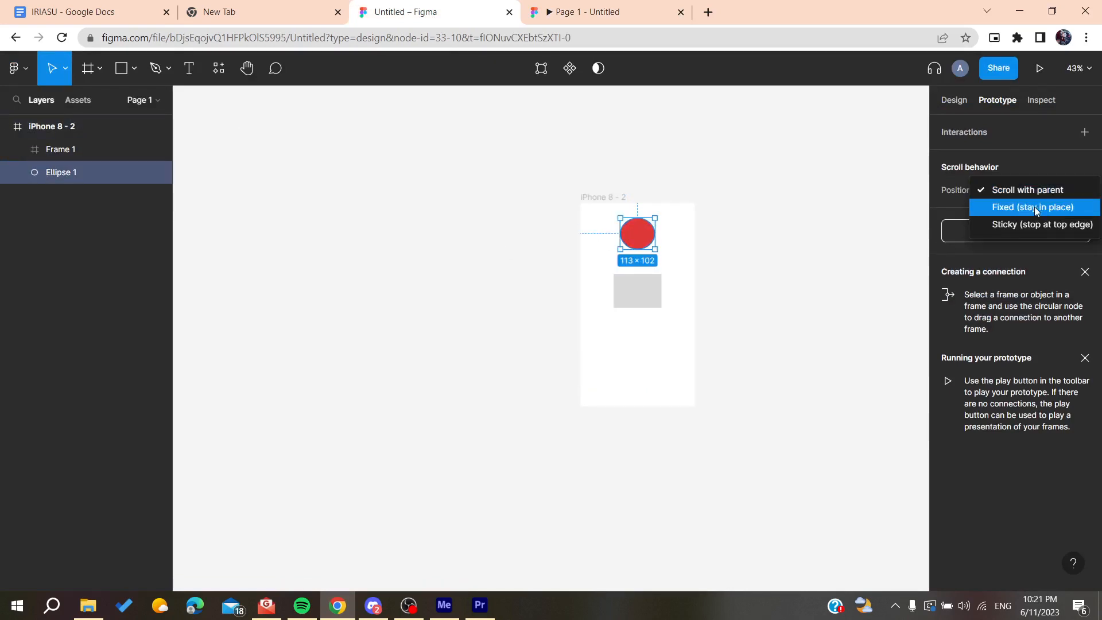